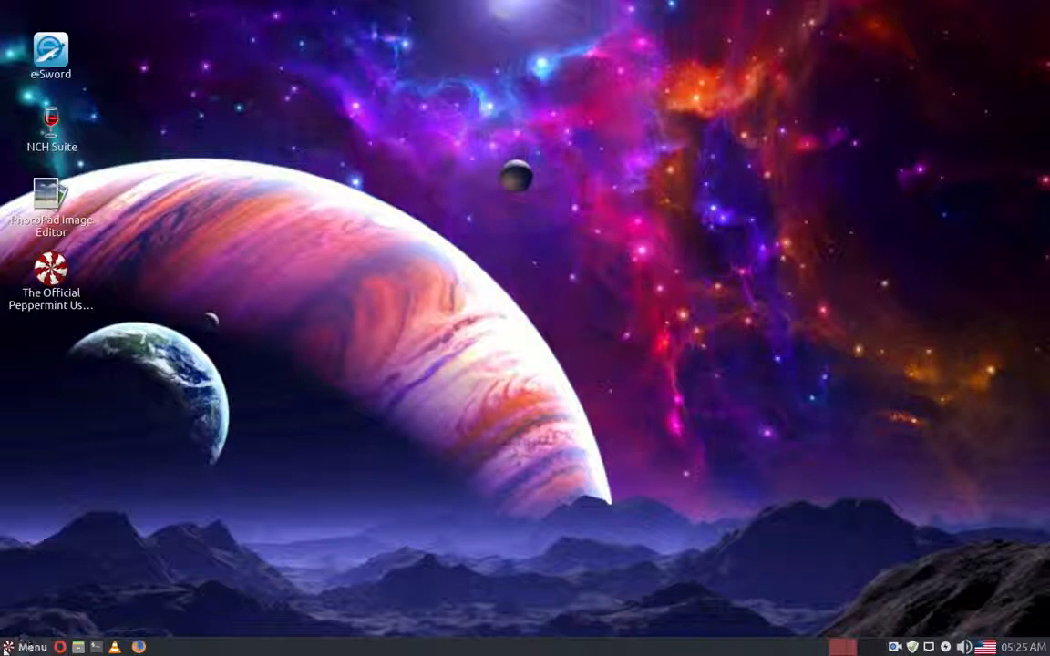
- Launch Software Manager from the Favorites list in the panel Menu
left_click(27, 647)
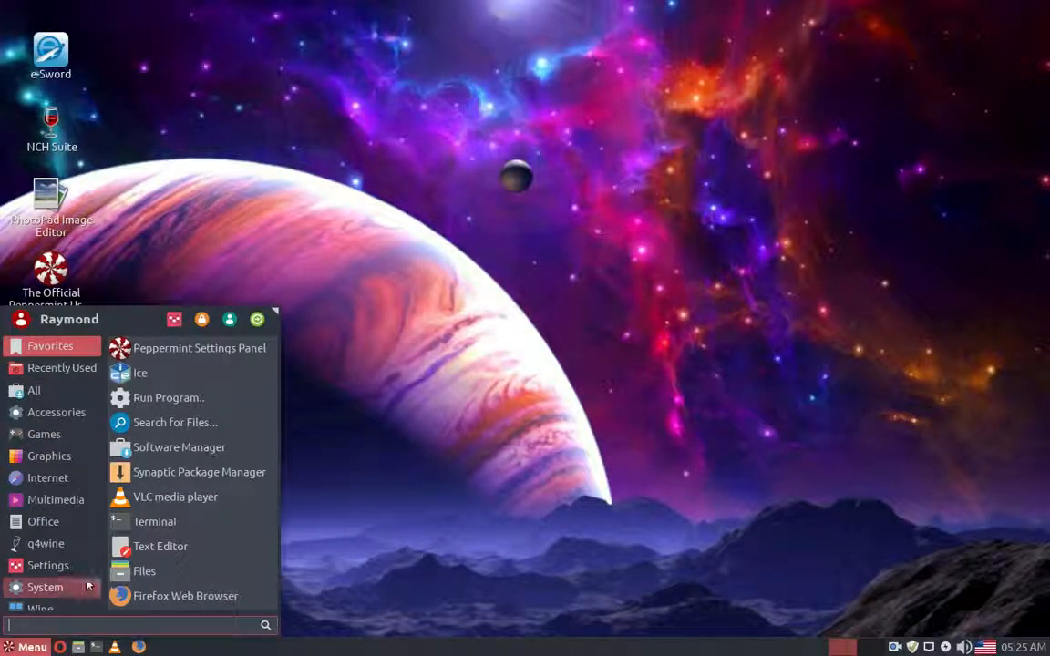
left_click(45, 587)
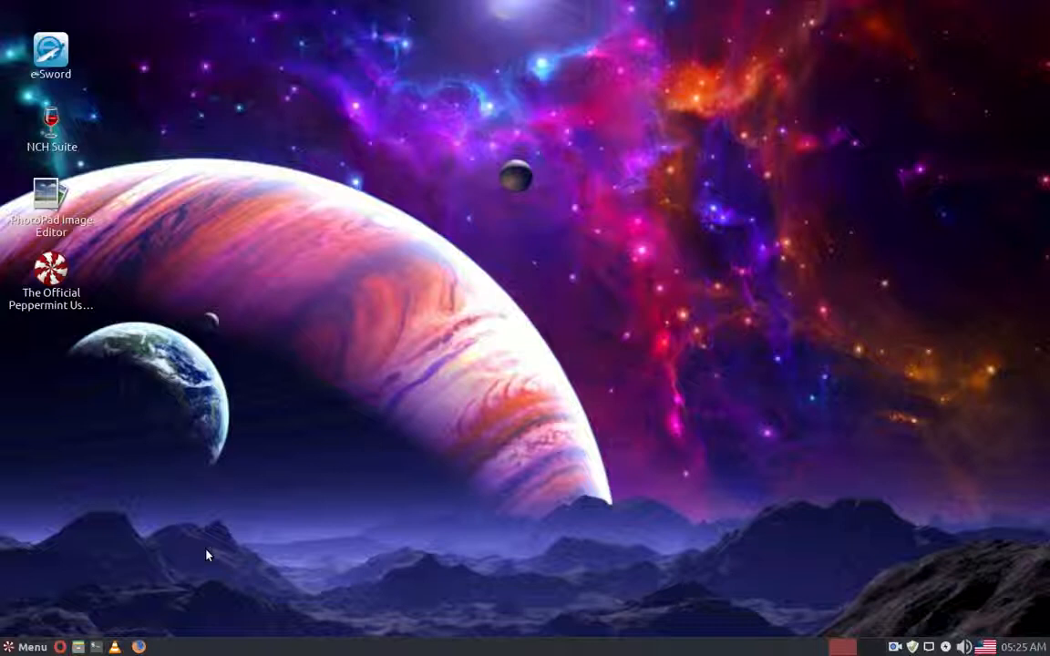
mouse_move(729, 166)
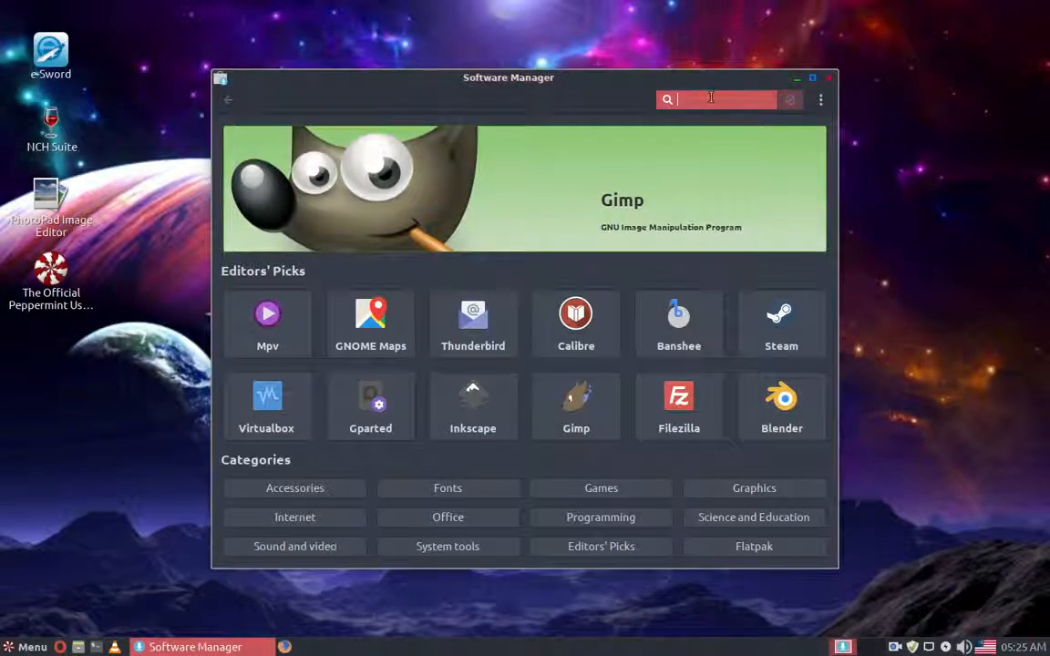
- Search Software Manager for 'shotwell' to reach Shotwell's details page
type("s")
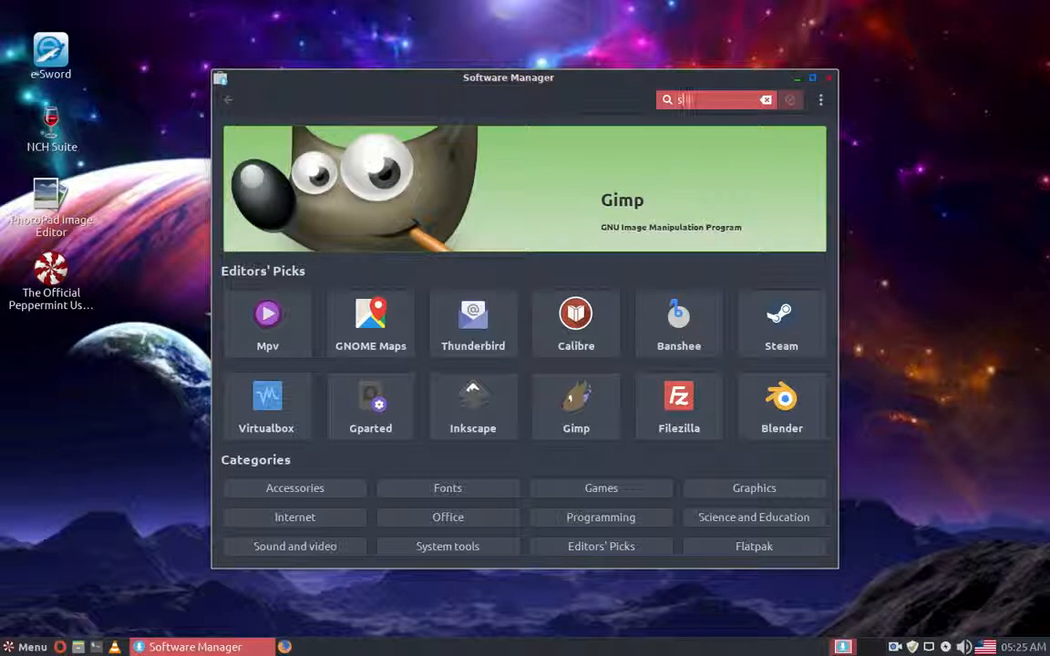
type("hotwe")
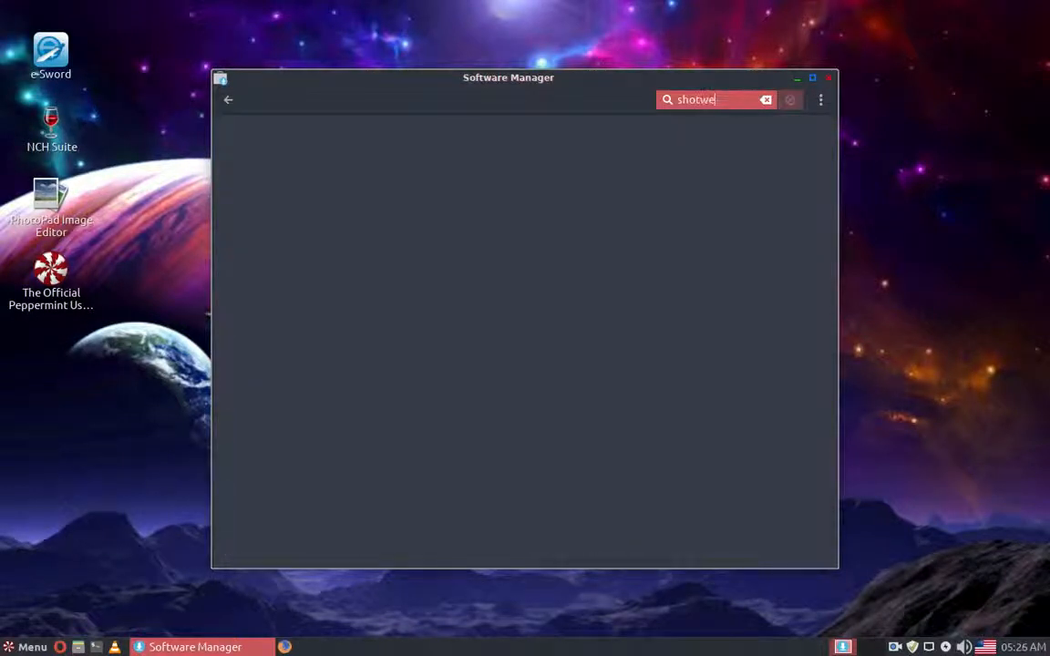
type("ll")
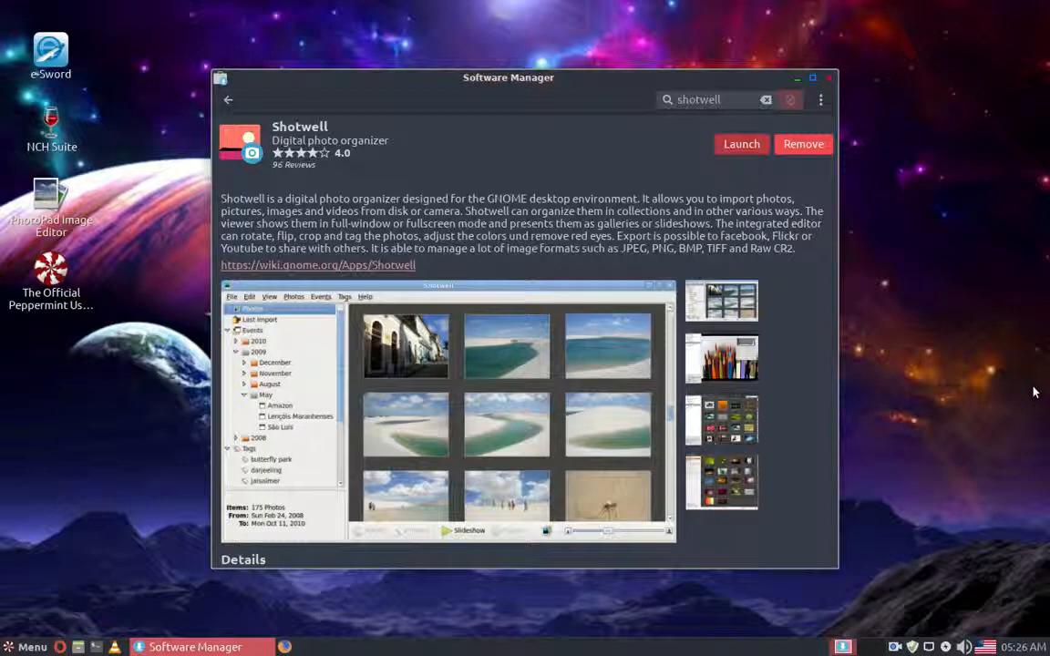
mouse_move(902, 267)
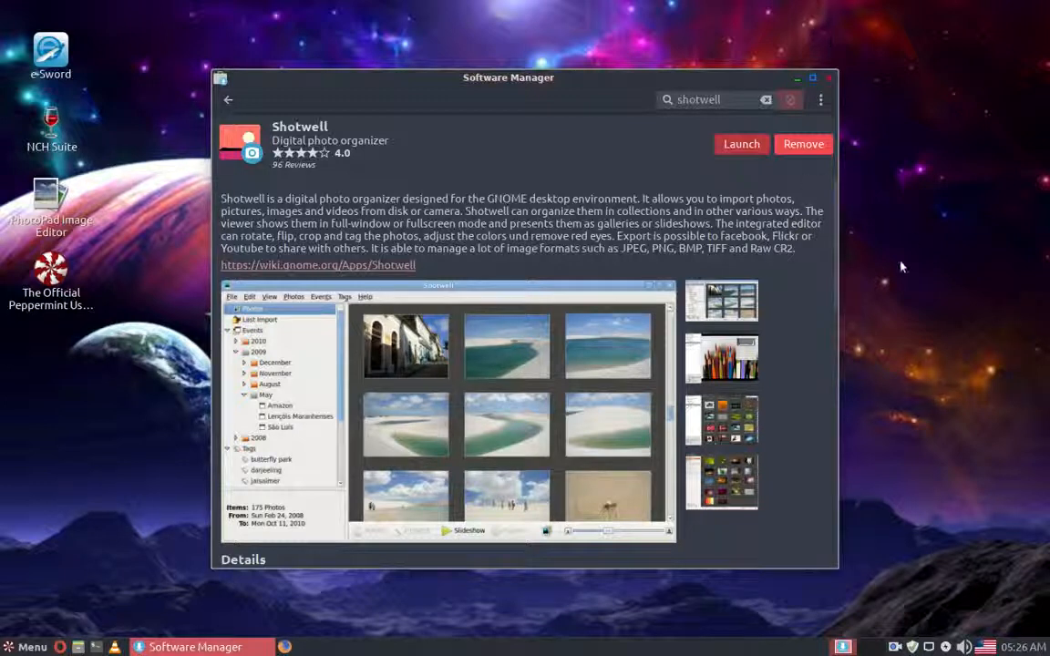
mouse_move(208, 95)
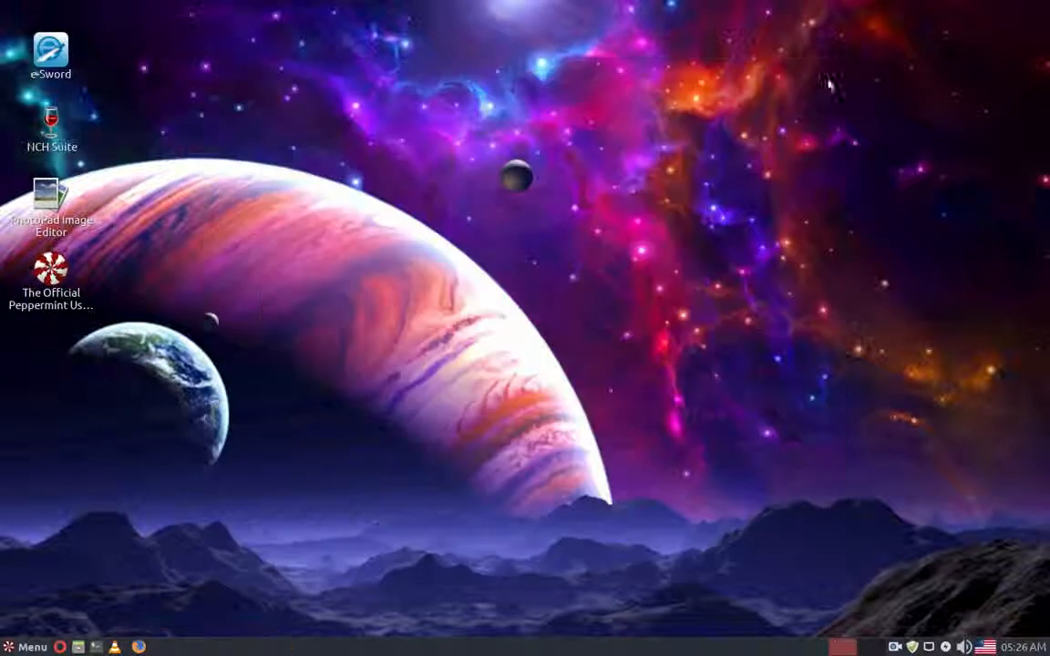
- Open the applications menu's Graphics category, which lists Shotwell
left_click(28, 646)
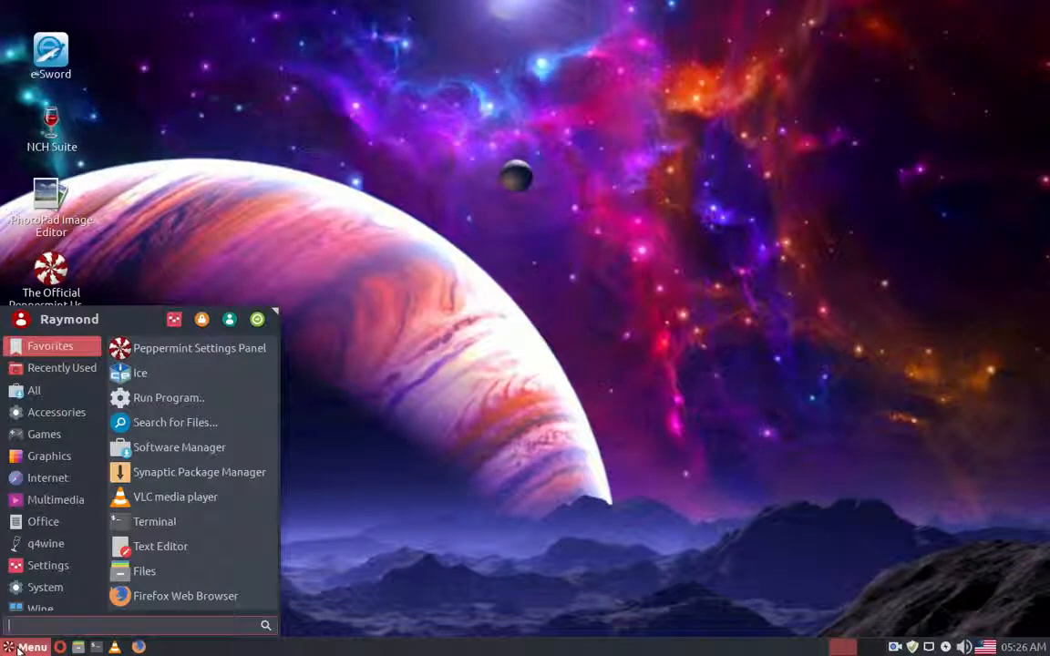
left_click(49, 456)
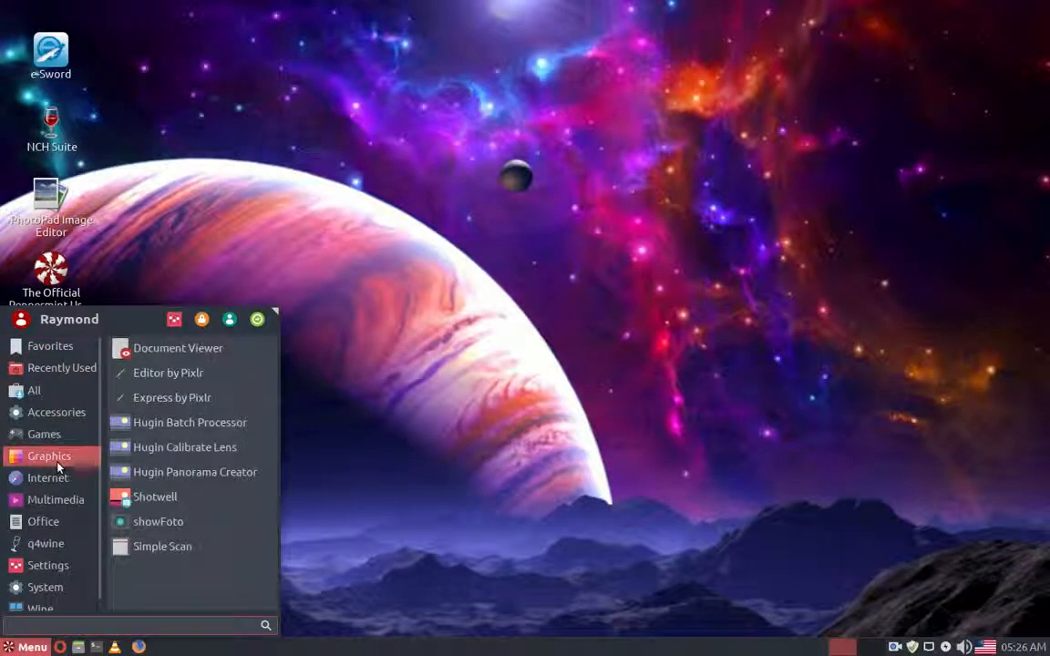
mouse_move(190, 497)
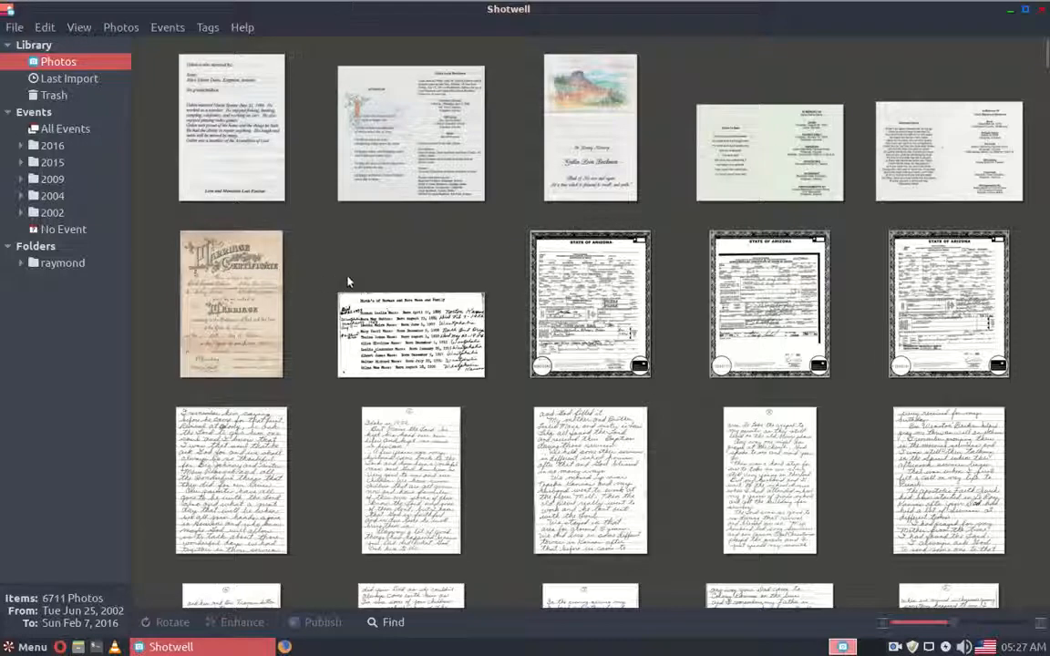
mouse_move(360, 218)
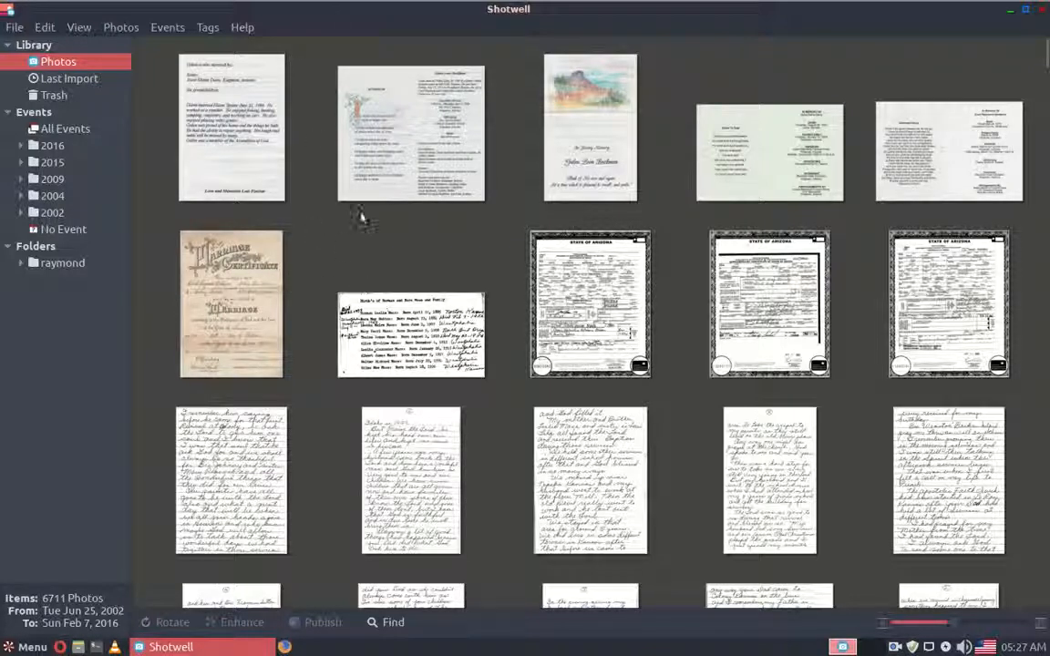
mouse_move(413, 233)
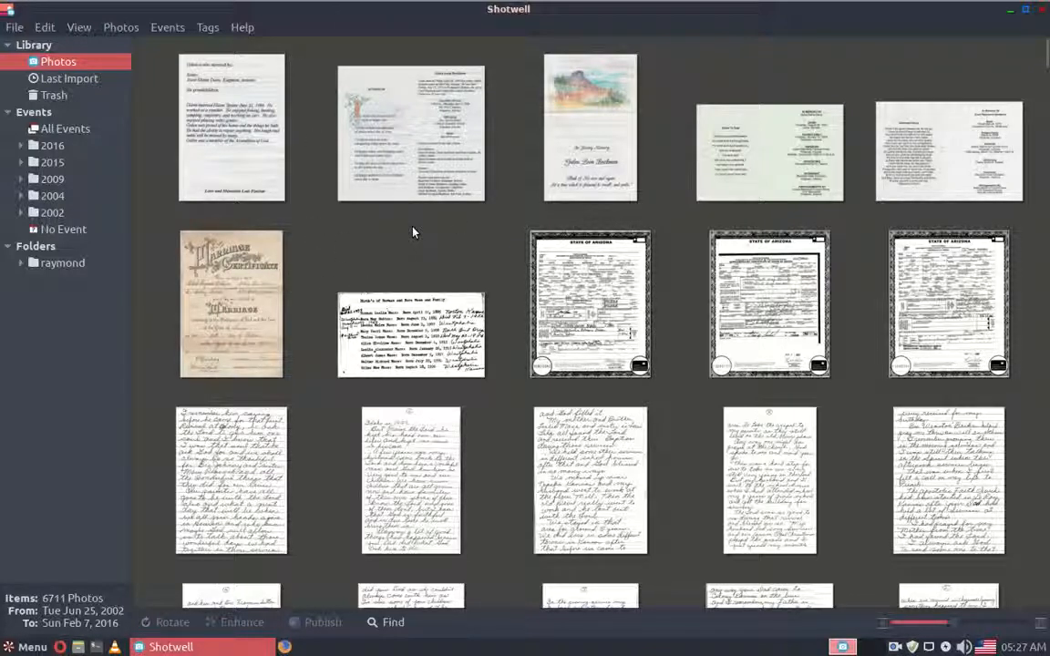
scroll("down", 3)
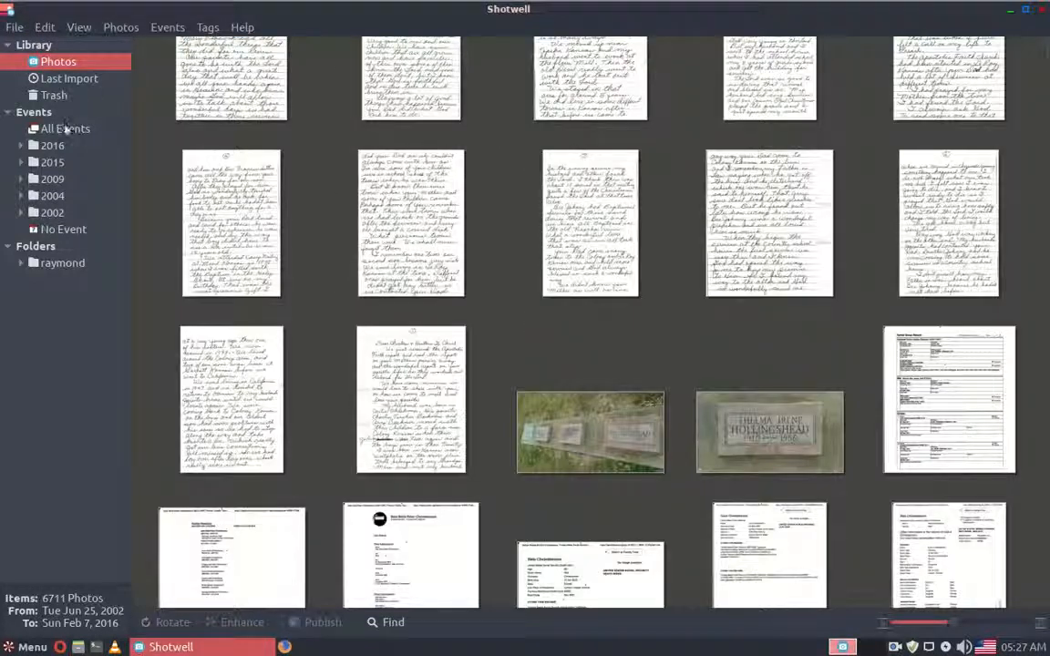
- Show All Events, scroll the event tiles, and select the Mon Aug 24 - 25, 2015 event
left_click(65, 129)
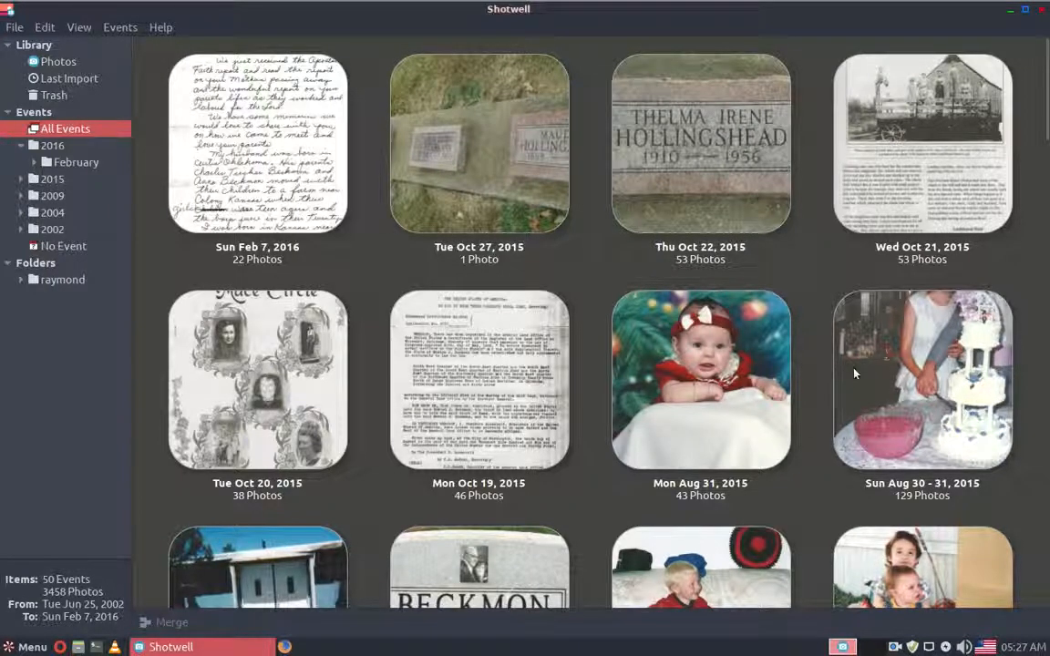
mouse_move(925, 355)
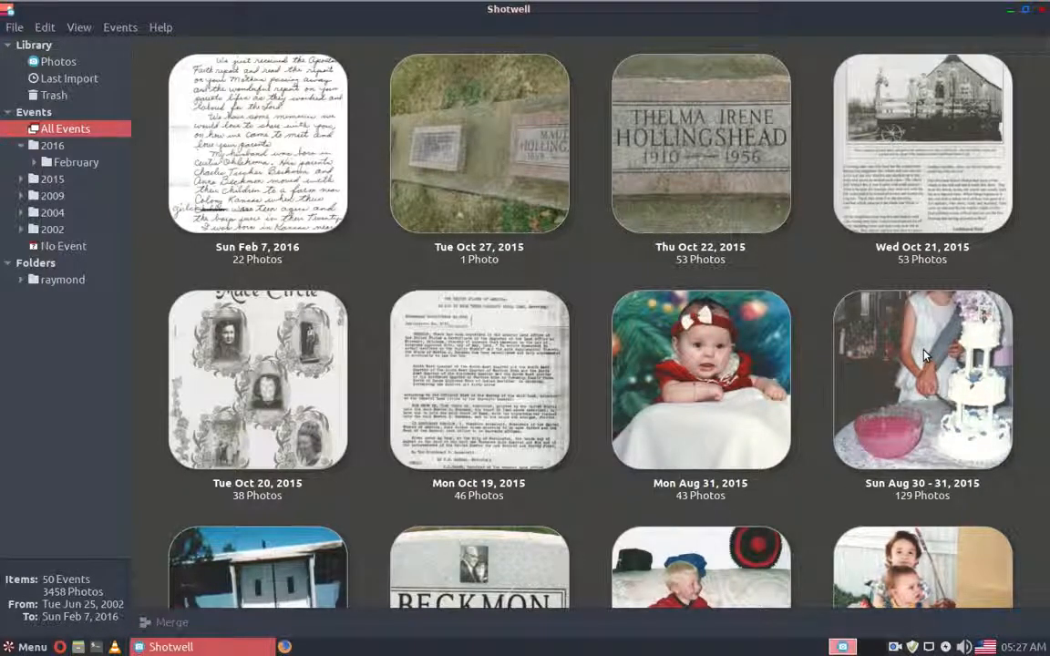
scroll("down", 3)
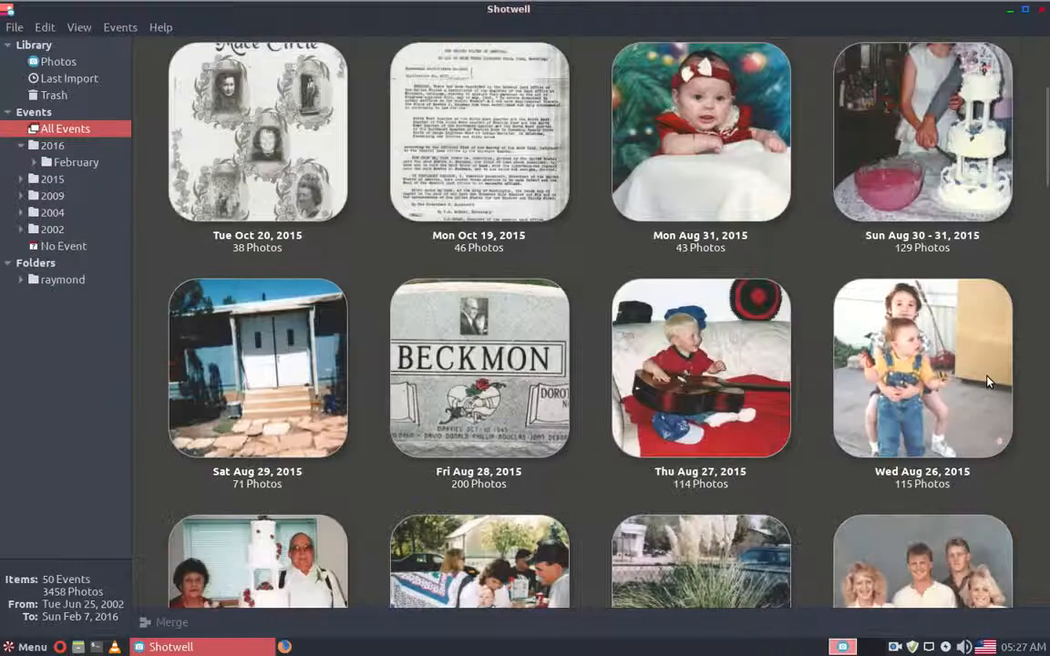
scroll("down", 3)
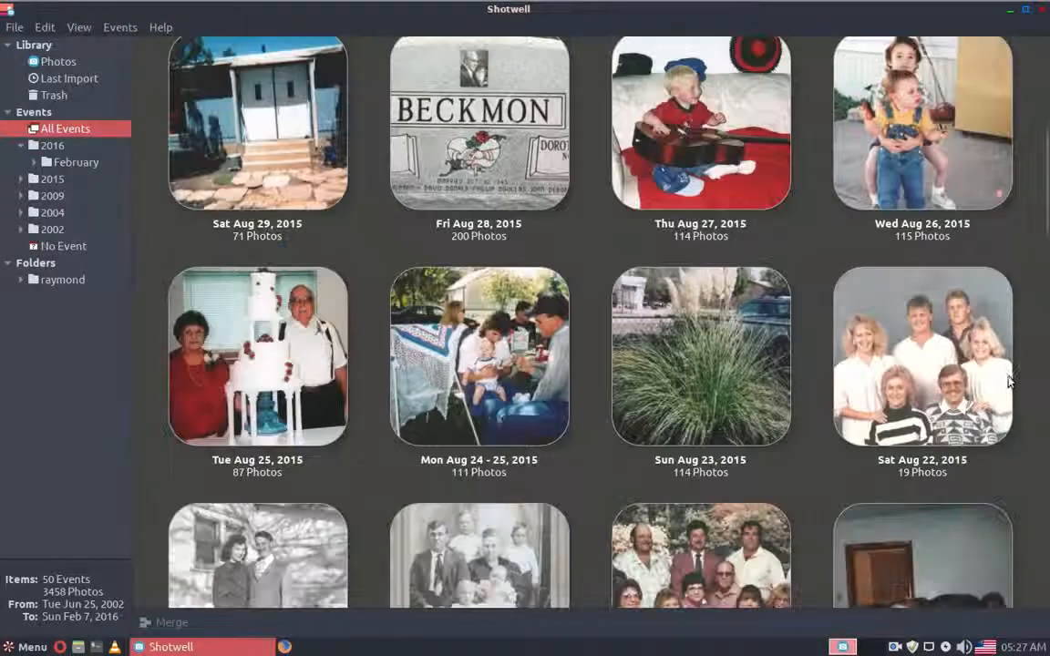
left_click(478, 357)
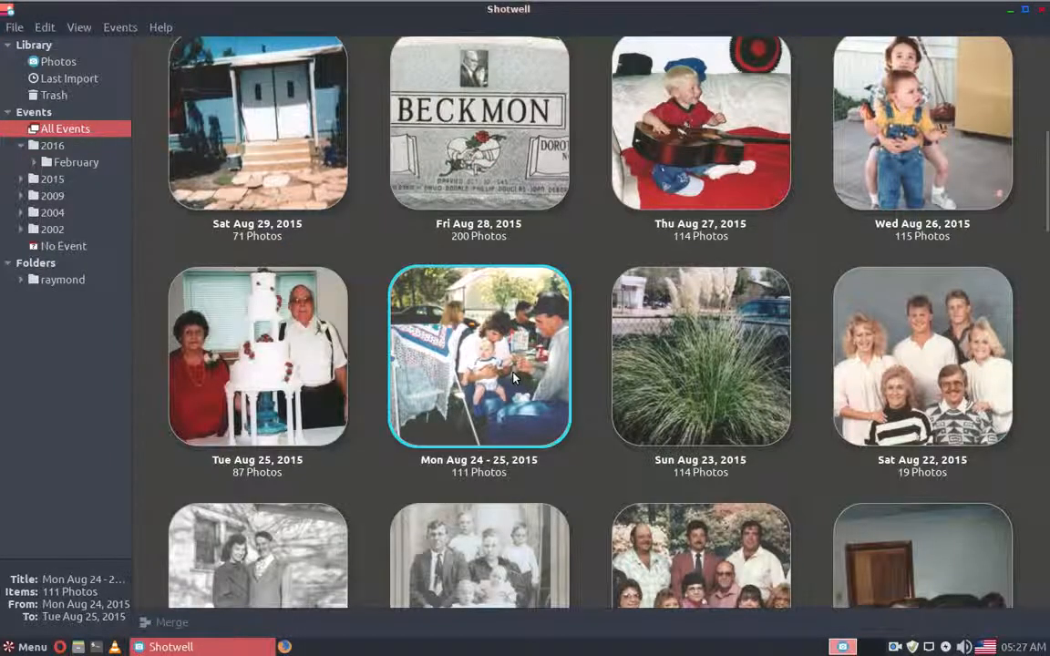
- Open the Aug 24–25, 2015 event and view the picnic photo scan132.jpg full-size
double_click(479, 355)
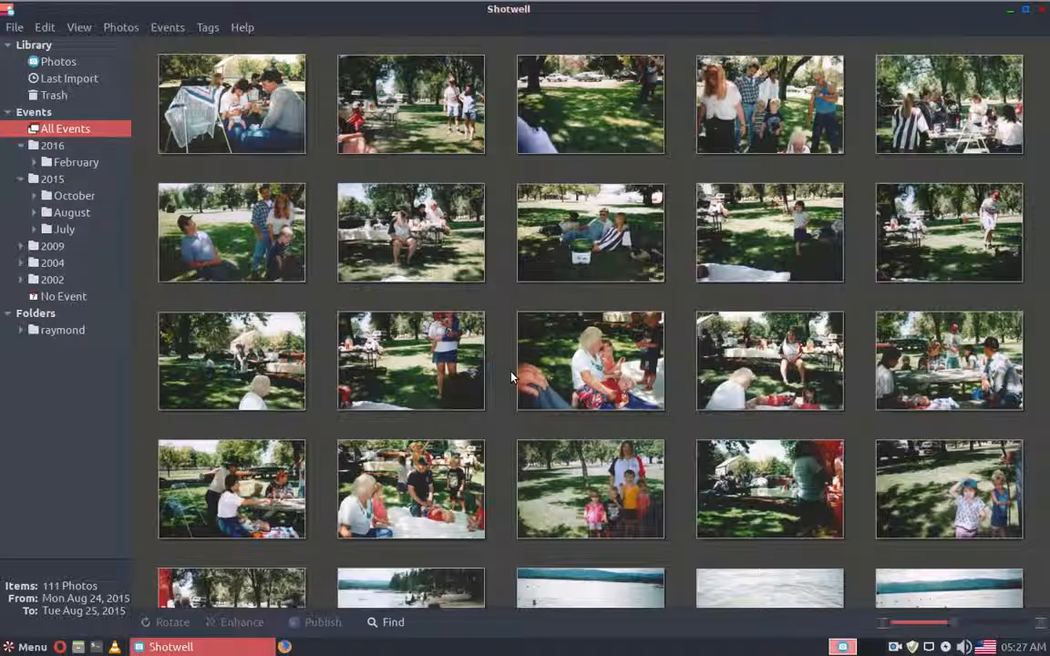
mouse_move(91, 30)
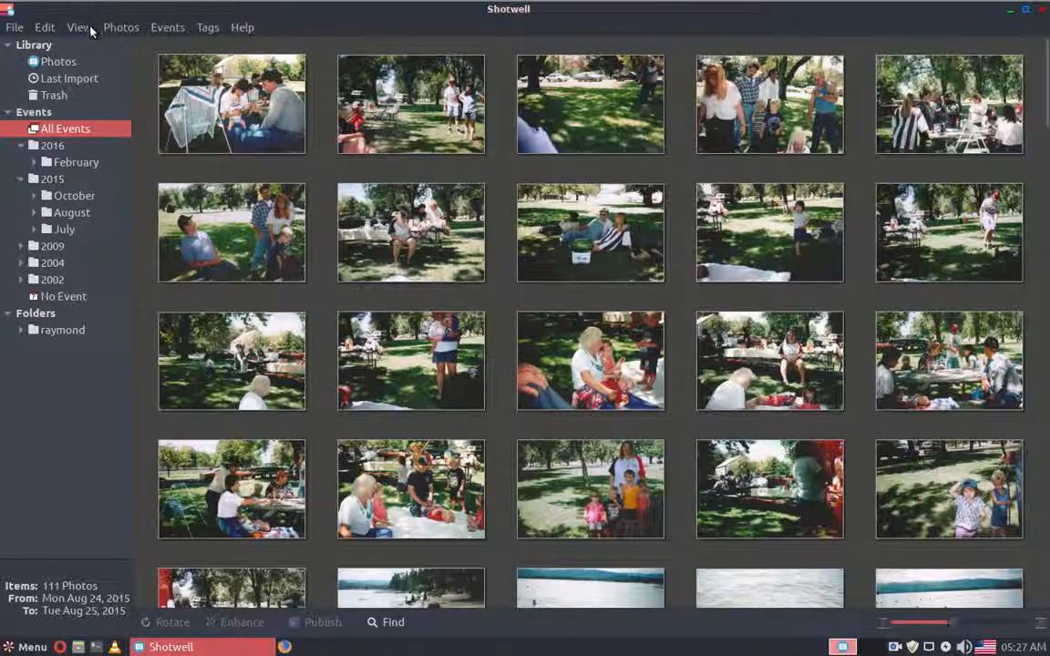
left_click(121, 27)
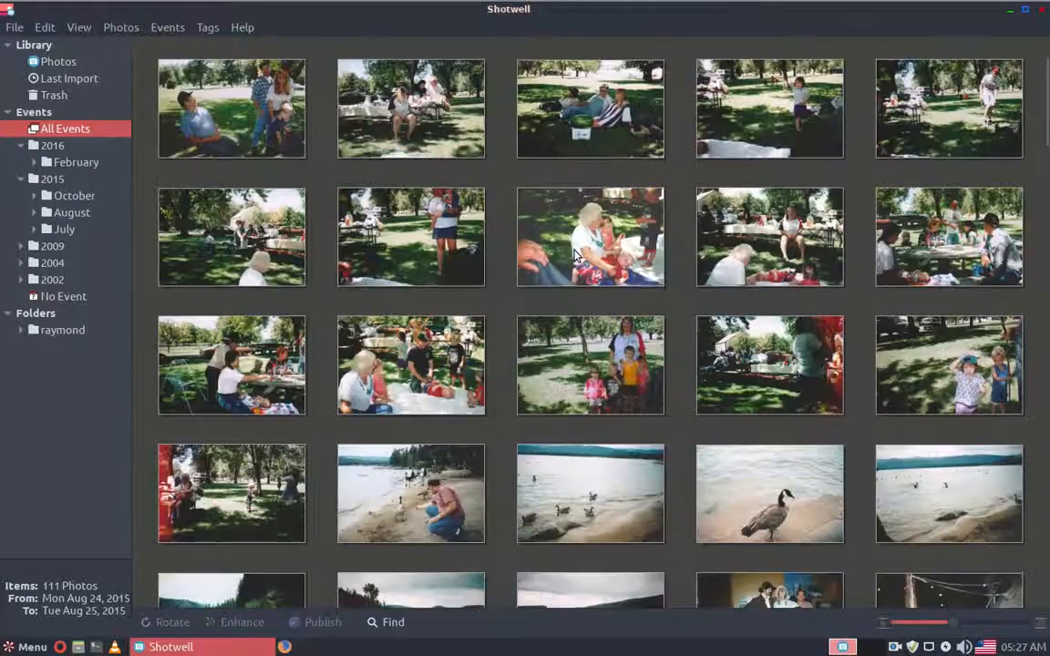
scroll("down", 3)
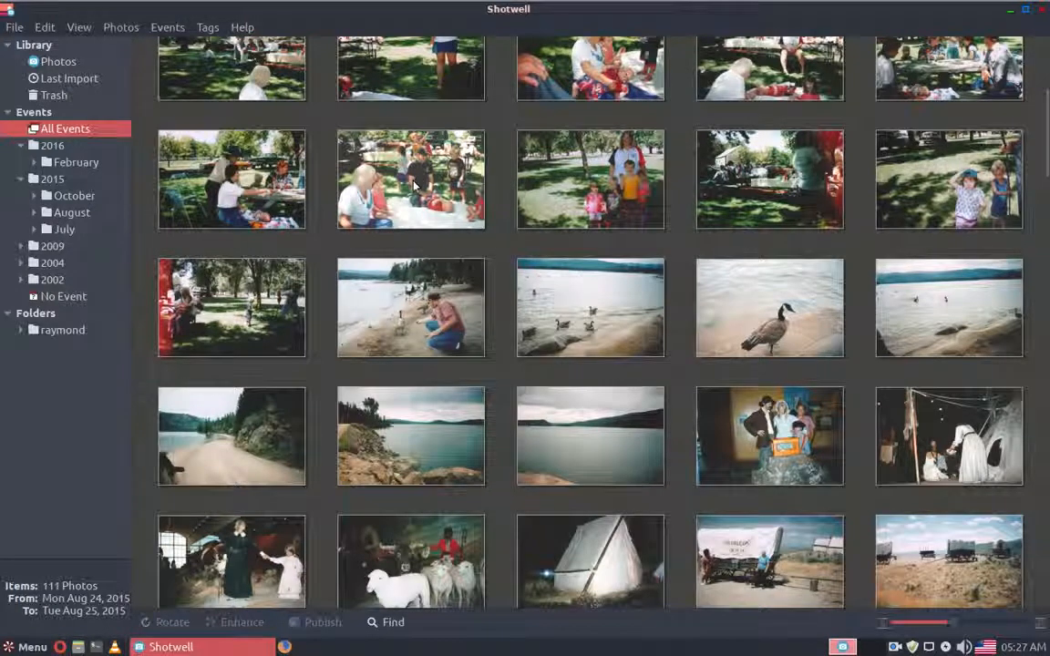
double_click(411, 179)
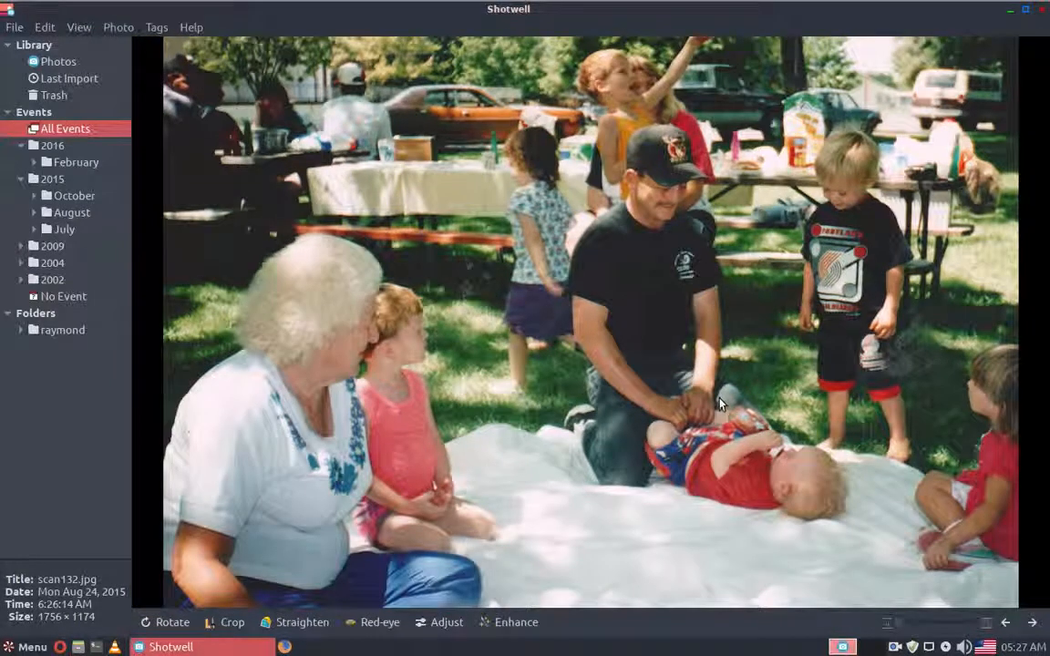
mouse_move(725, 399)
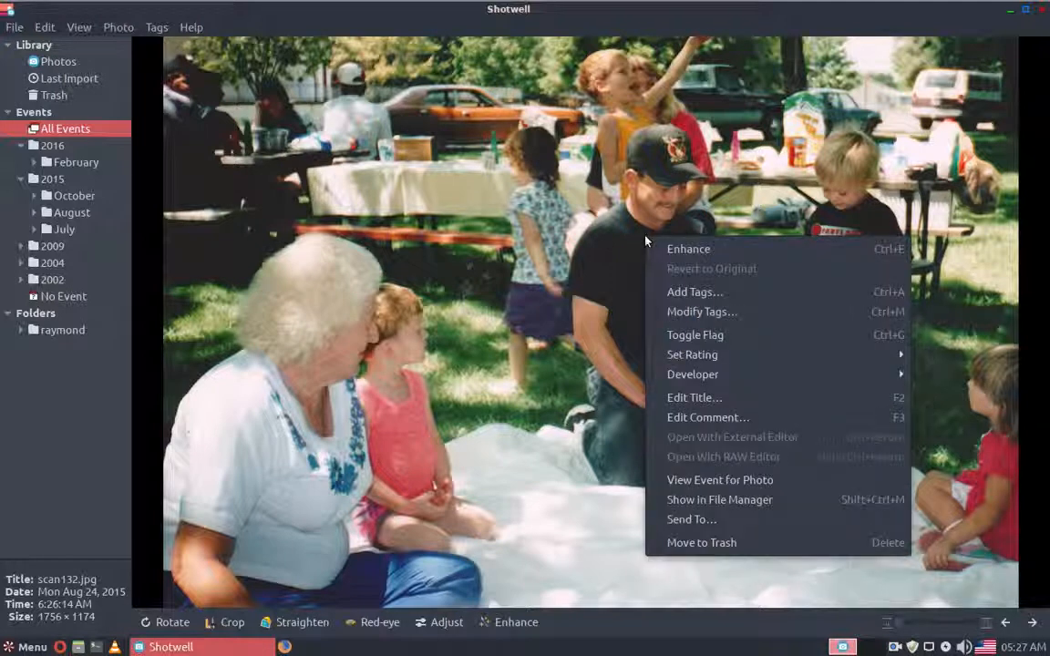
mouse_move(679, 255)
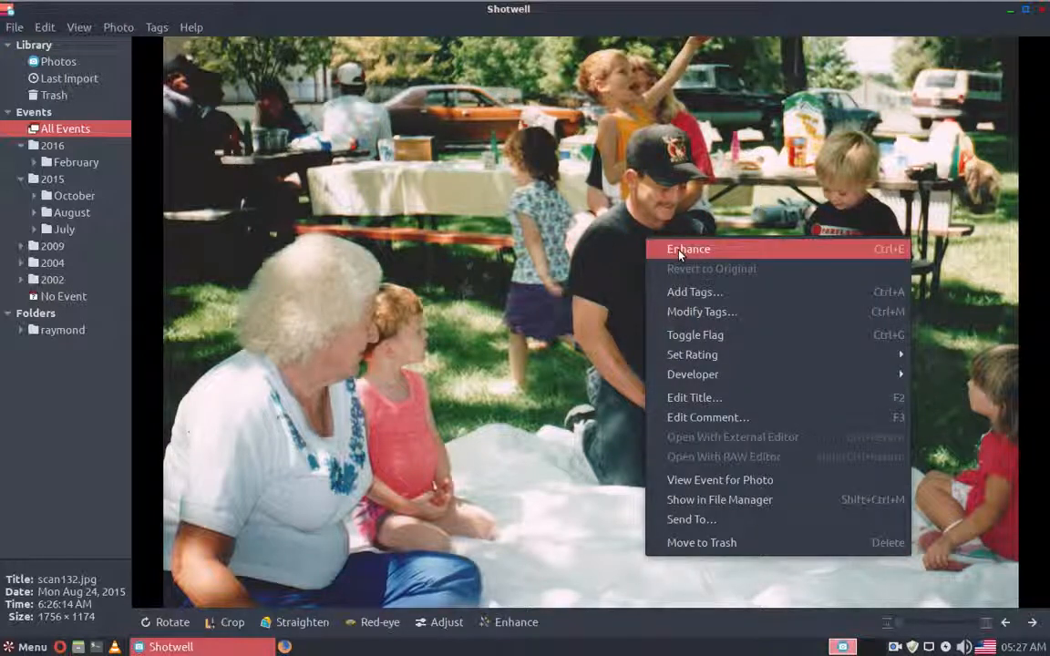
mouse_move(356, 196)
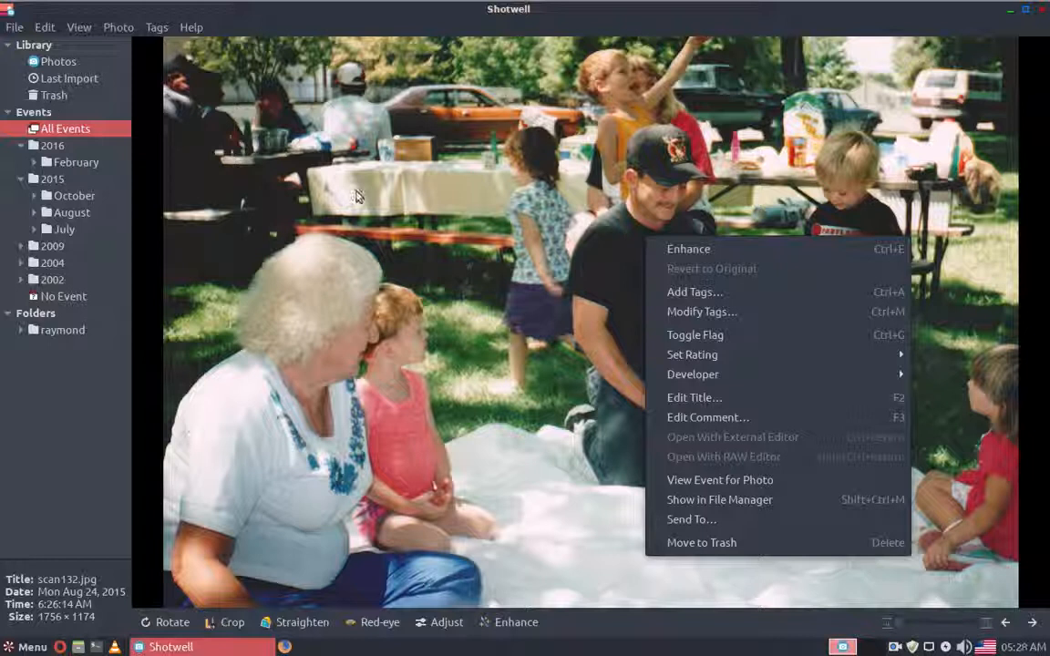
mouse_move(513, 258)
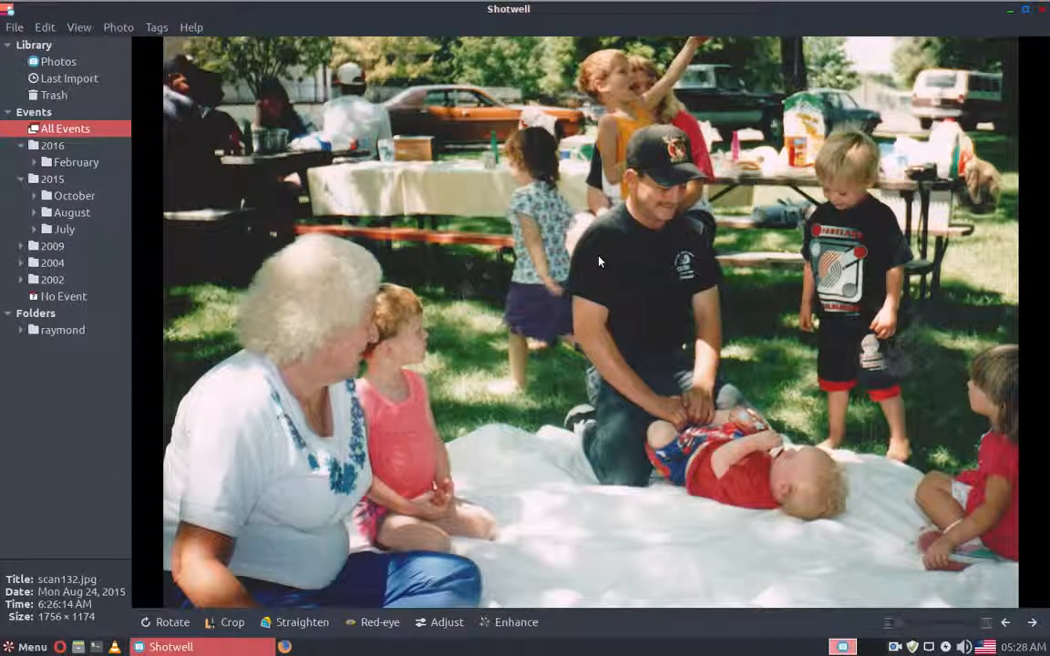
mouse_move(624, 298)
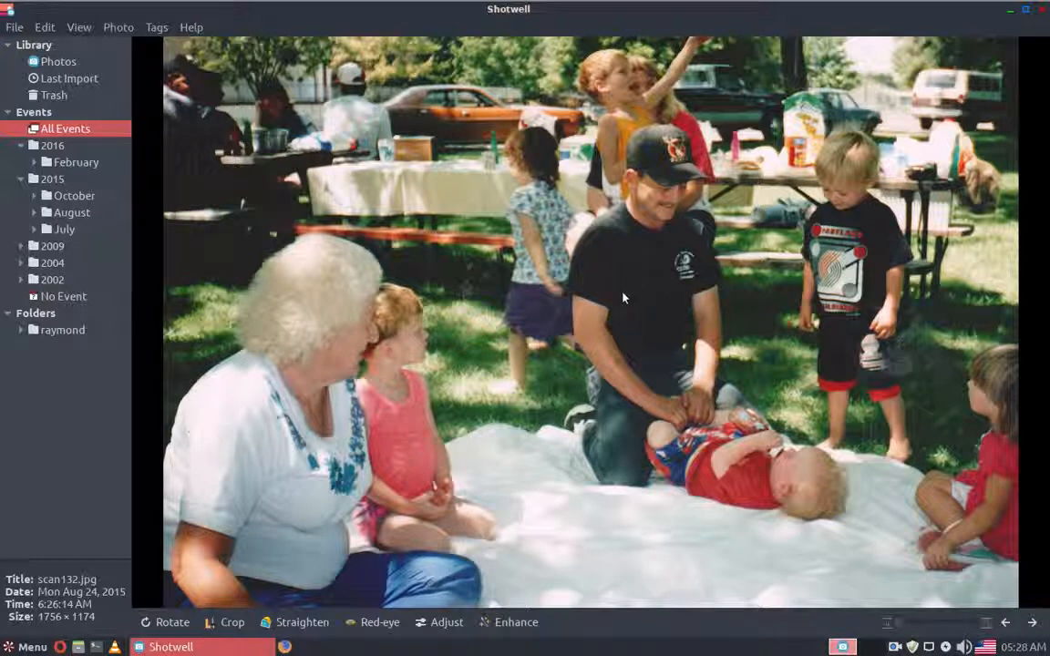
mouse_move(607, 329)
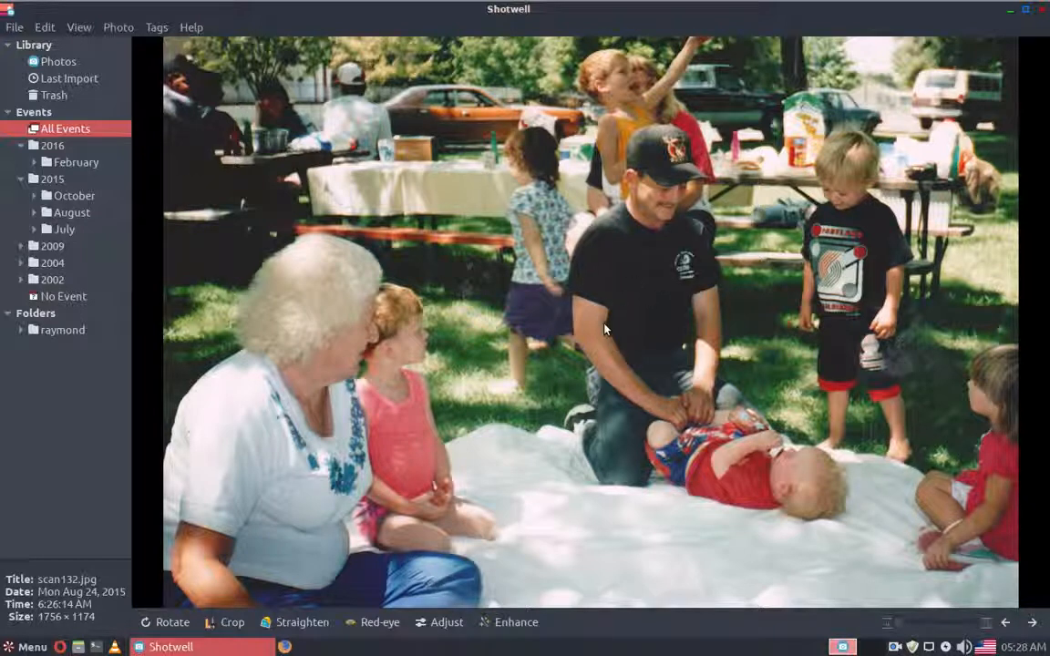
mouse_move(619, 340)
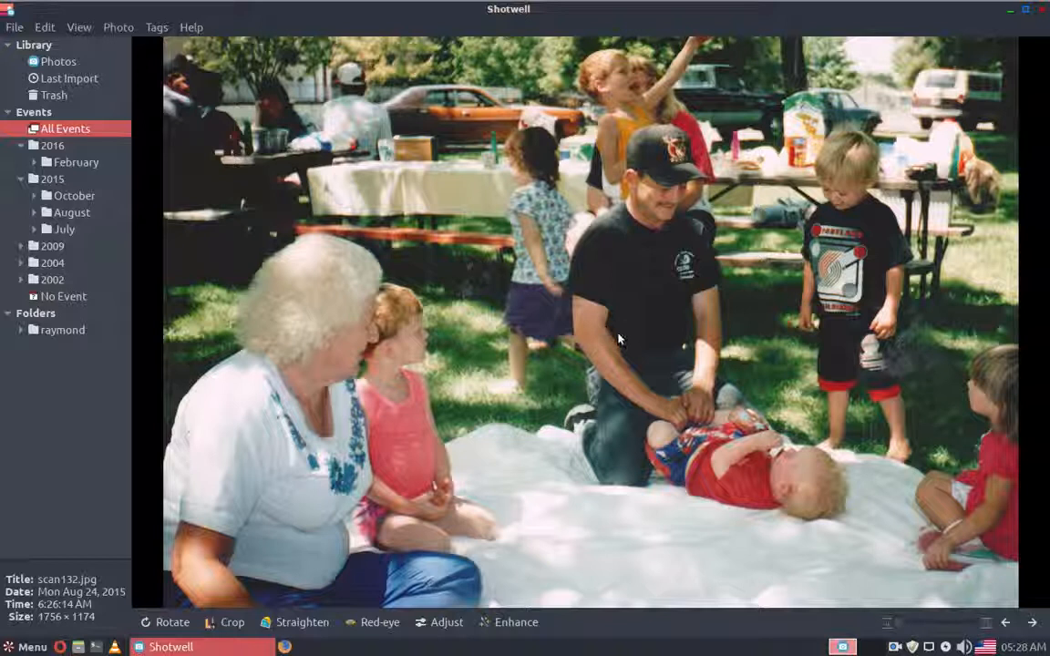
mouse_move(844, 535)
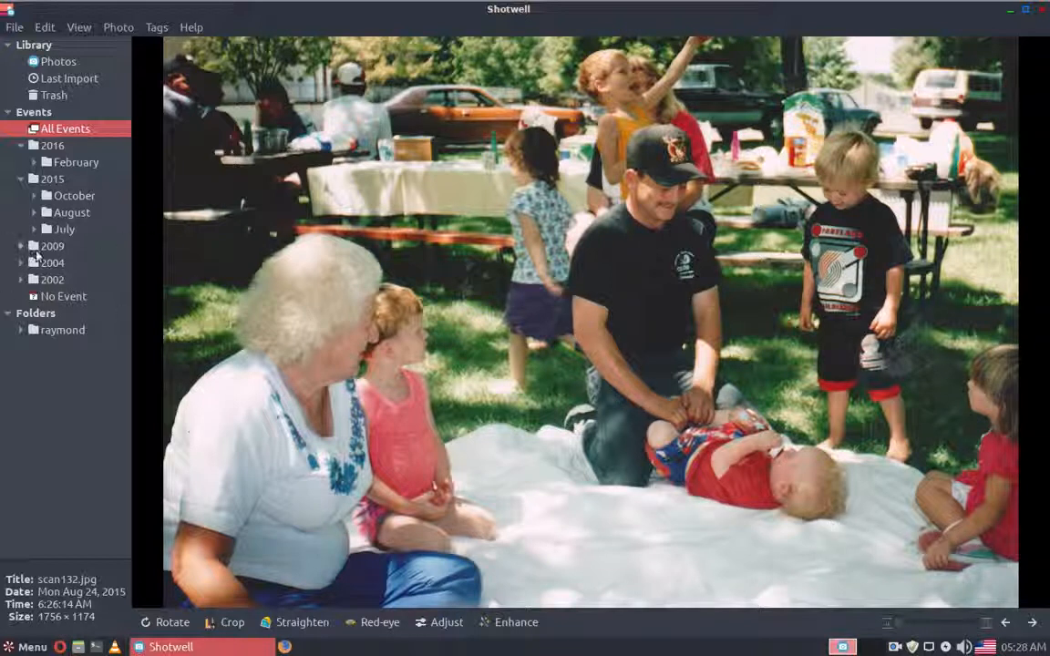
- Expand the 2009 and October 2015 folders, viewing the February 2016 and Oct 22, 2015 events
left_click(52, 246)
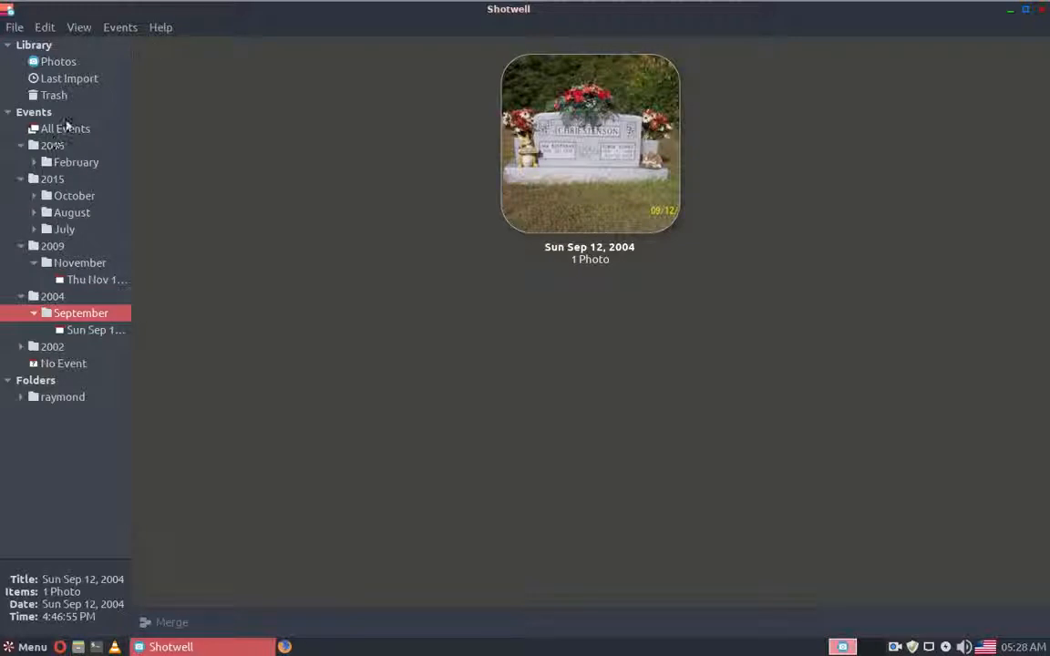
left_click(76, 161)
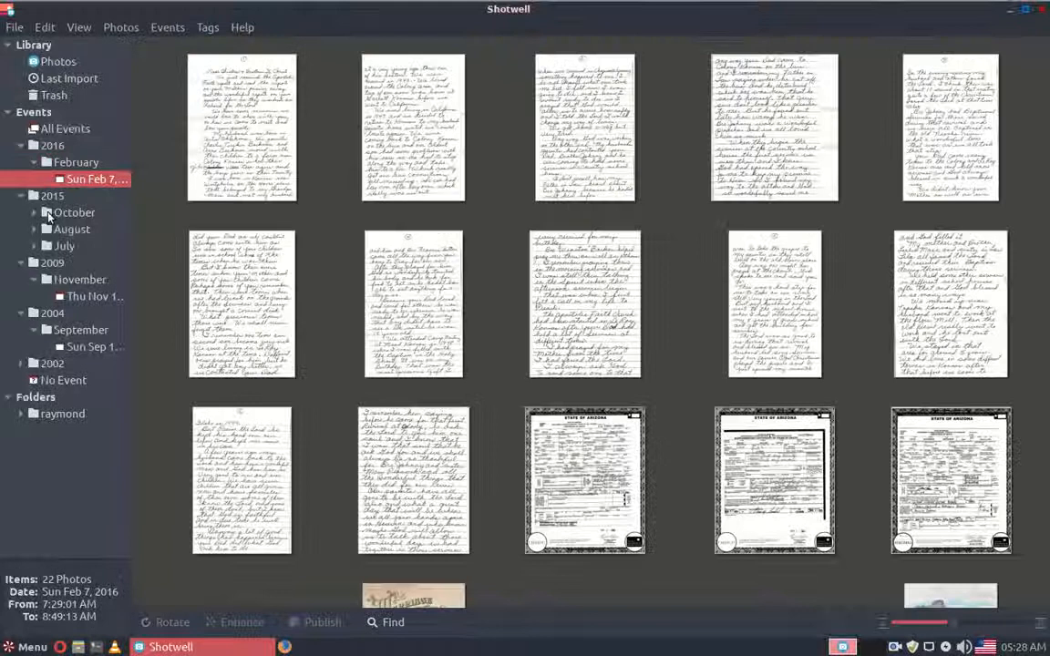
left_click(74, 212)
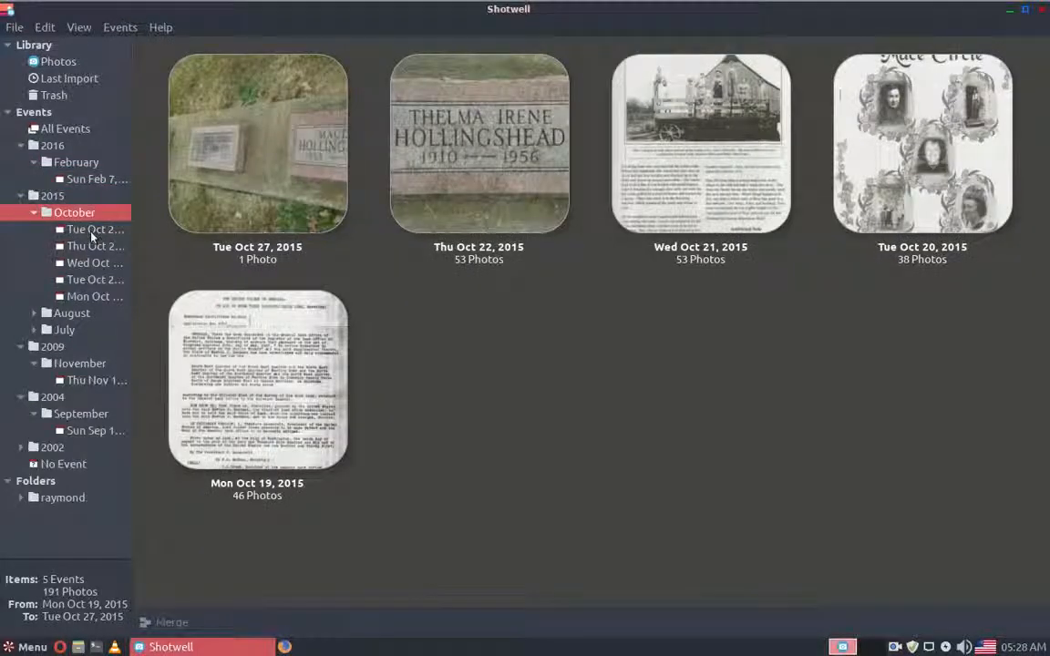
left_click(95, 246)
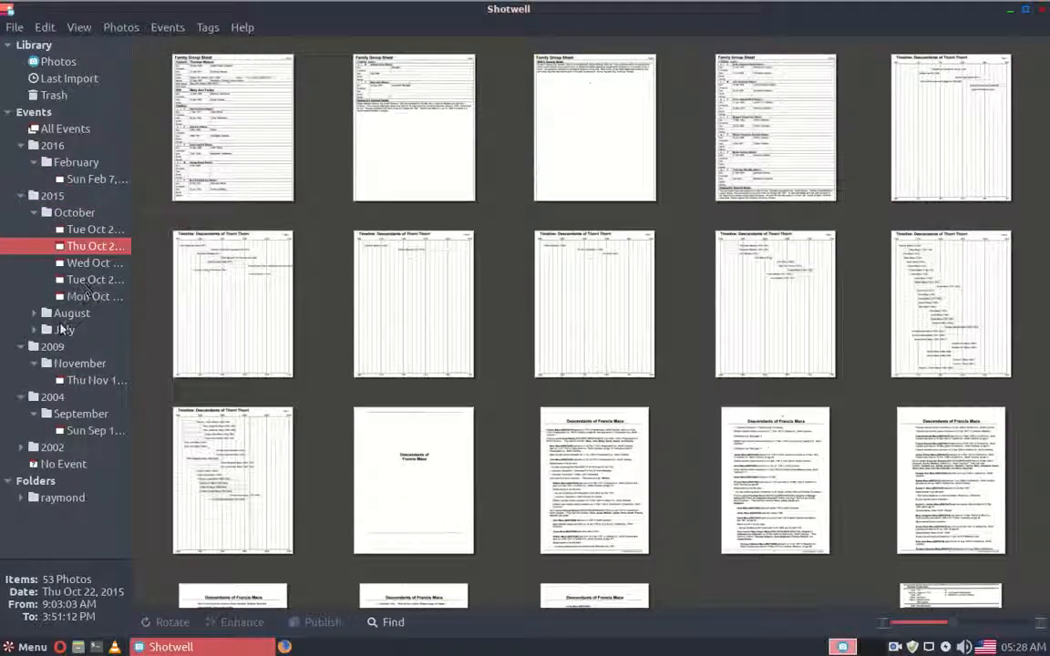
- Browse the late-August 2015 events (Aug 21–29), then close Shotwell
left_click(96, 346)
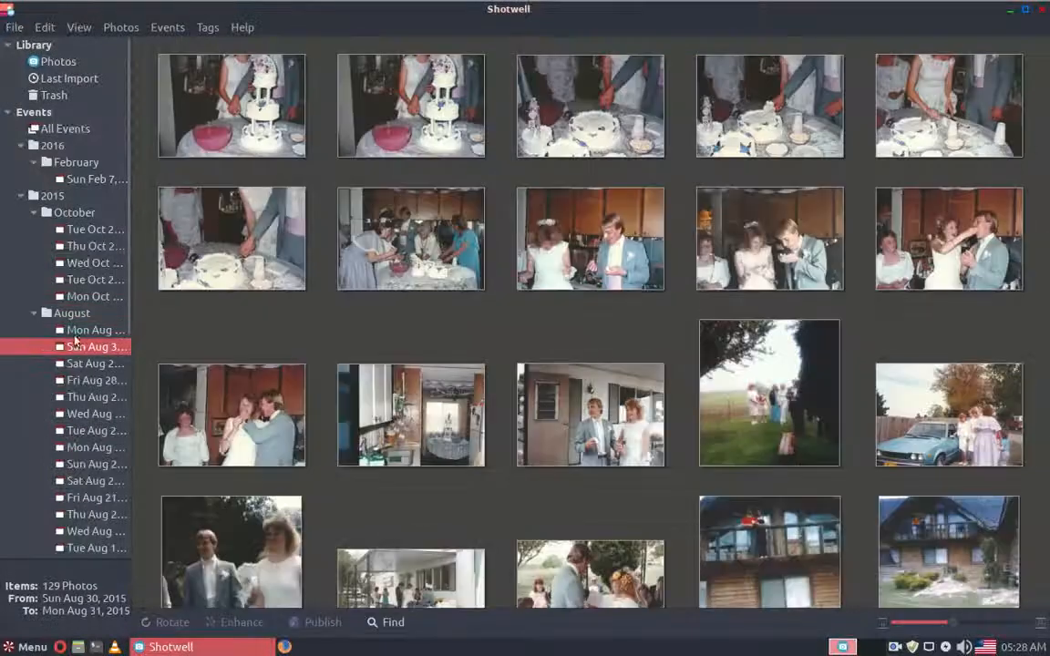
left_click(95, 364)
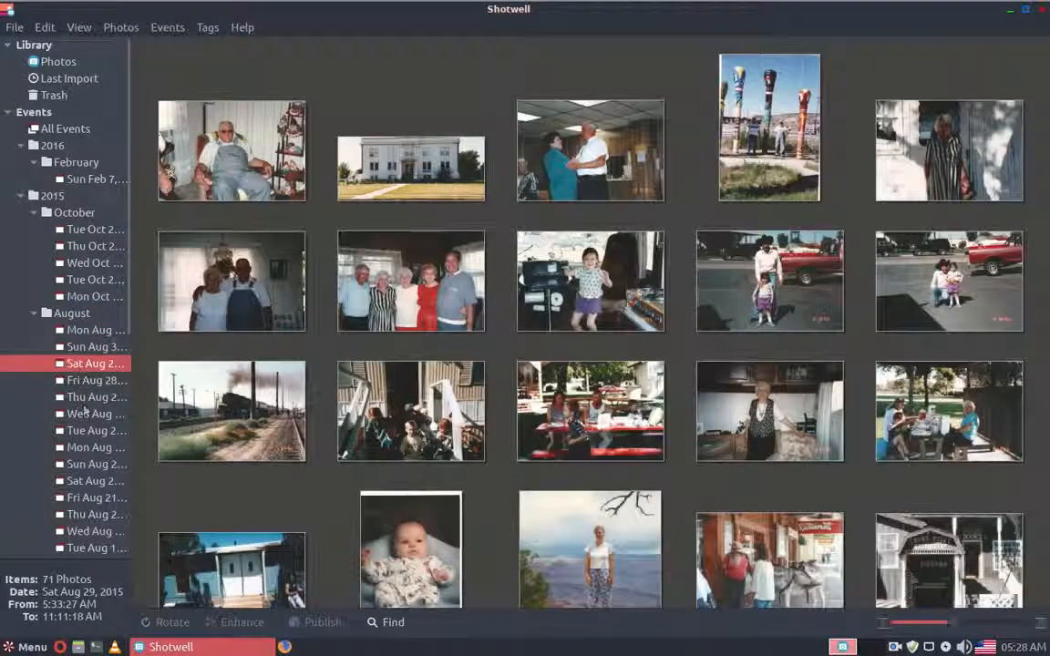
left_click(96, 380)
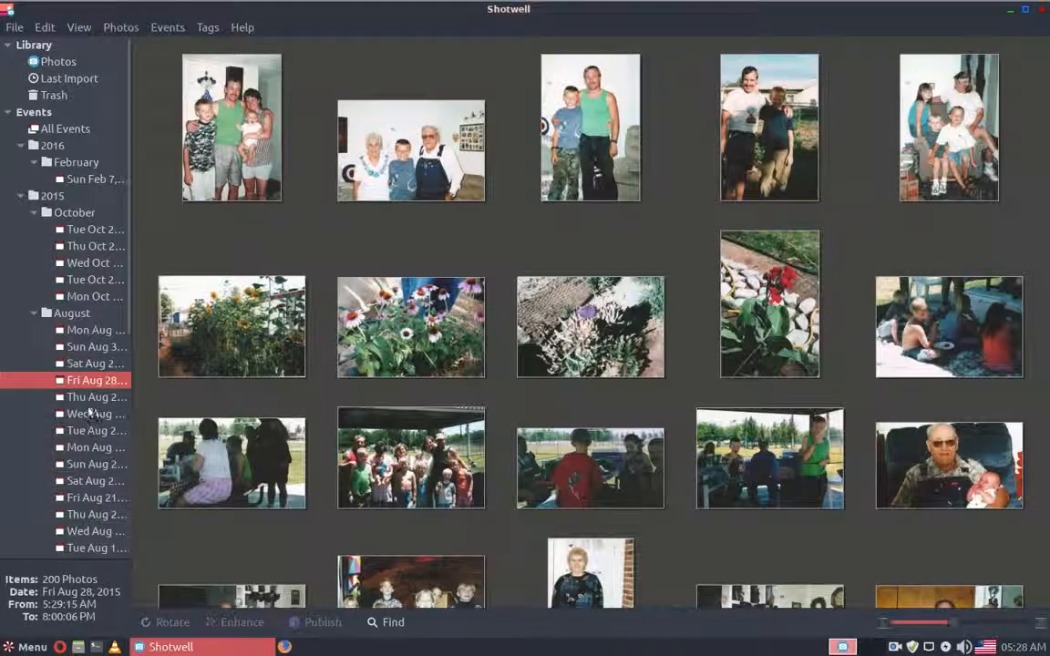
left_click(96, 447)
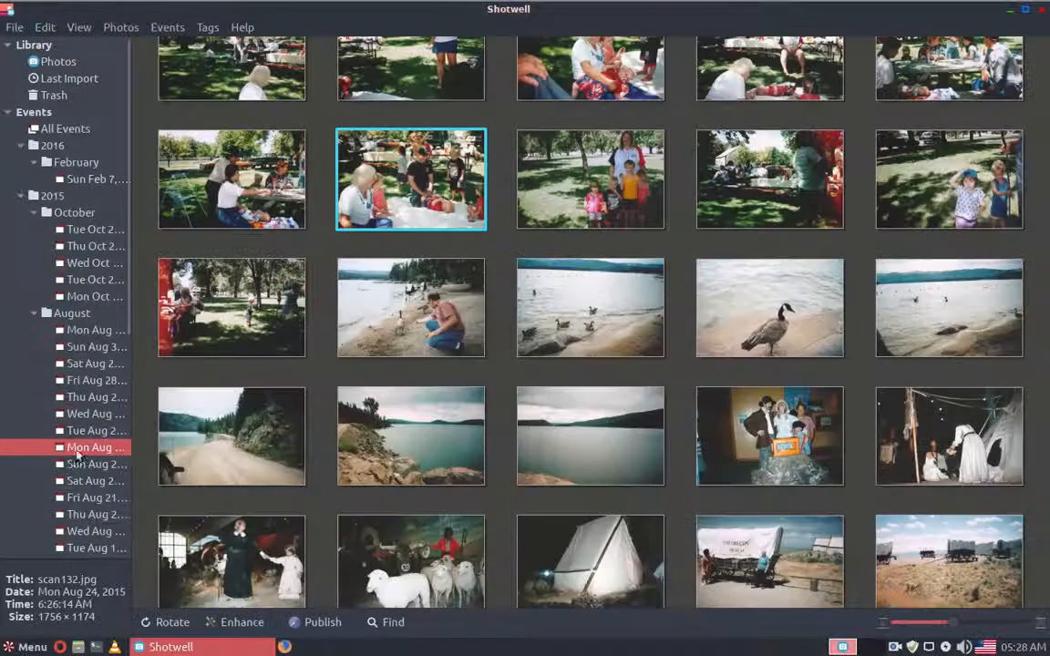
left_click(96, 464)
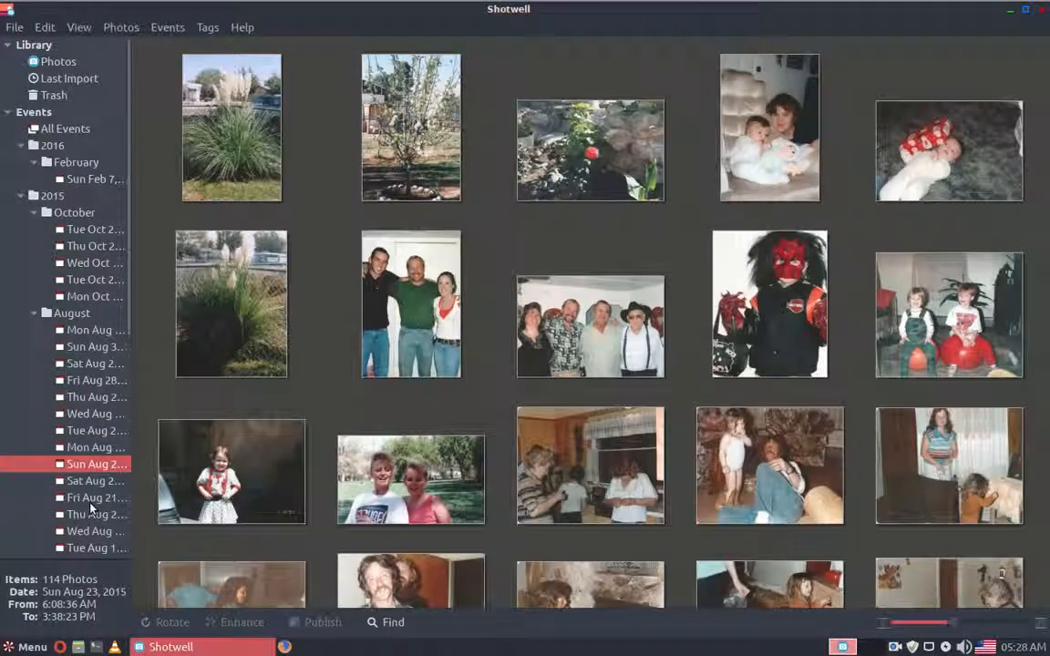
left_click(96, 481)
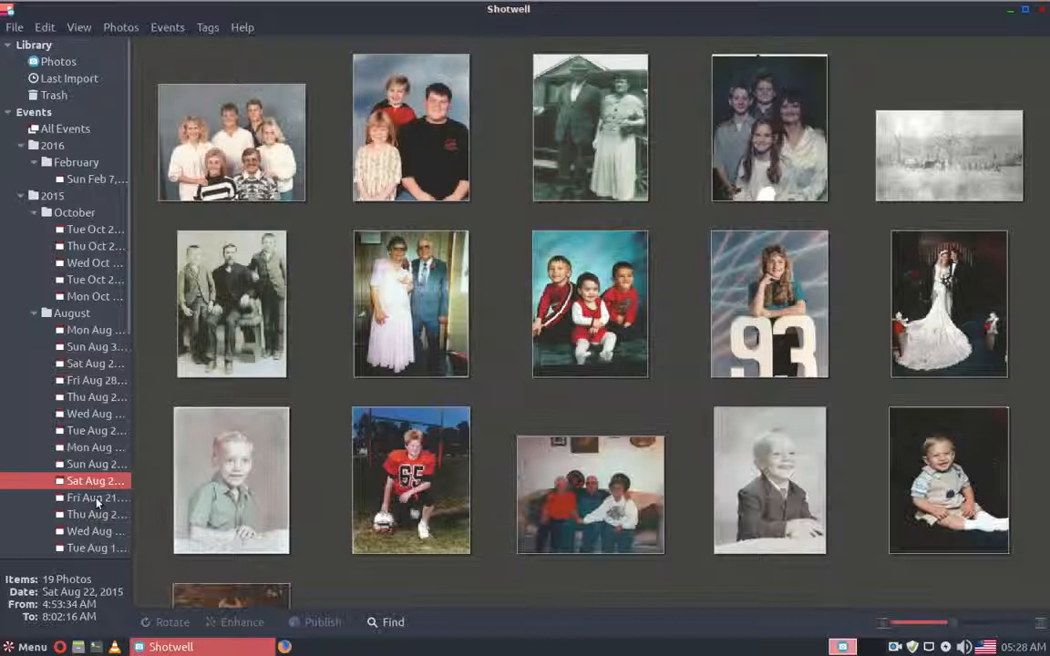
left_click(97, 498)
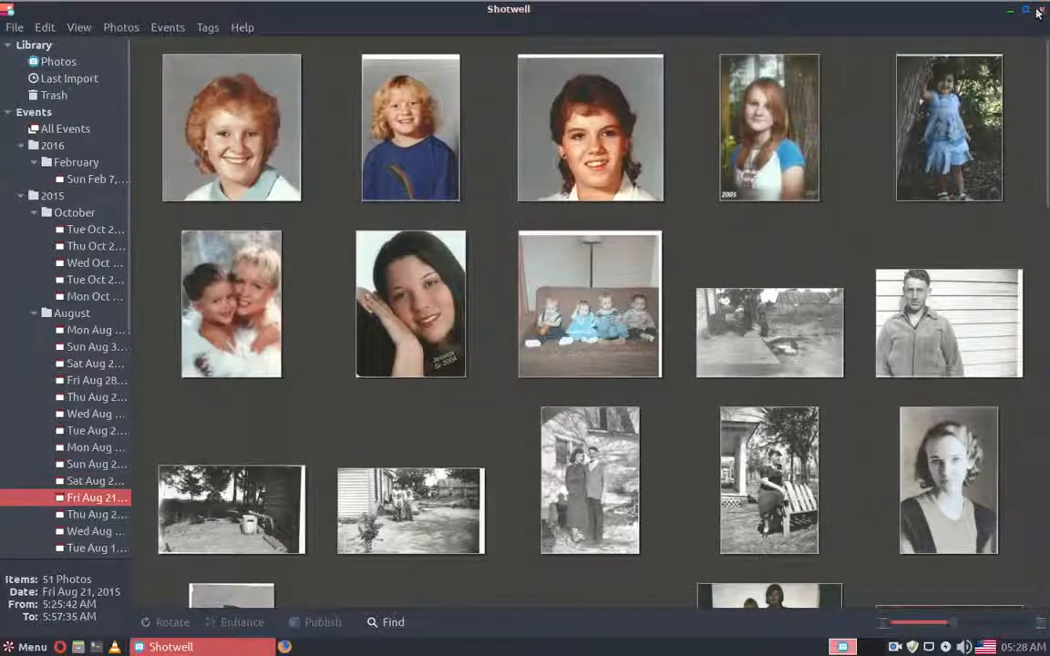
left_click(1038, 11)
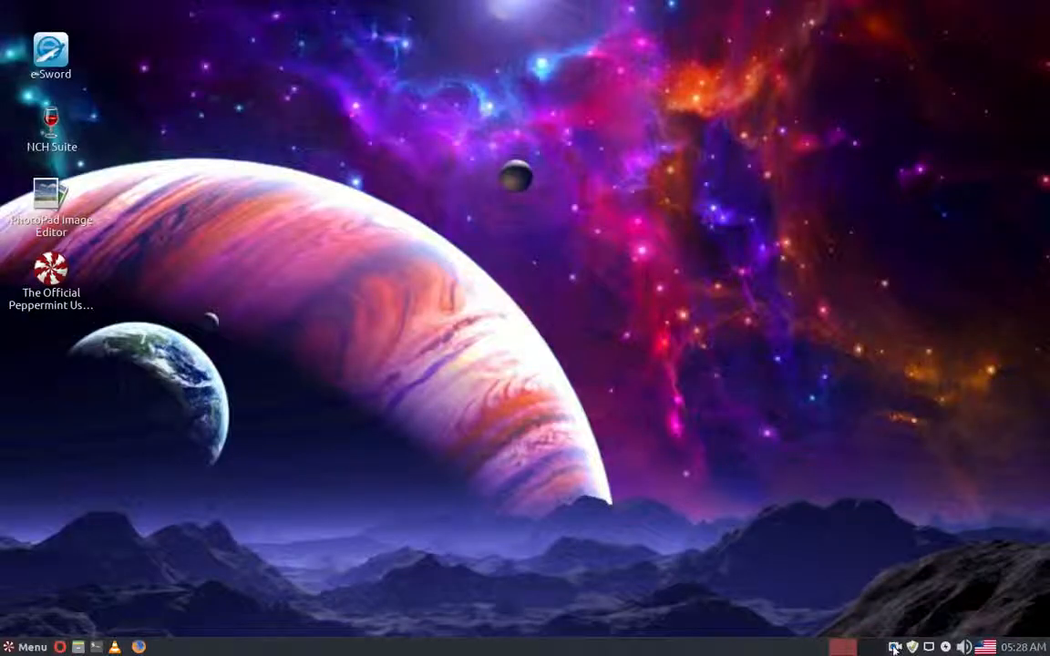